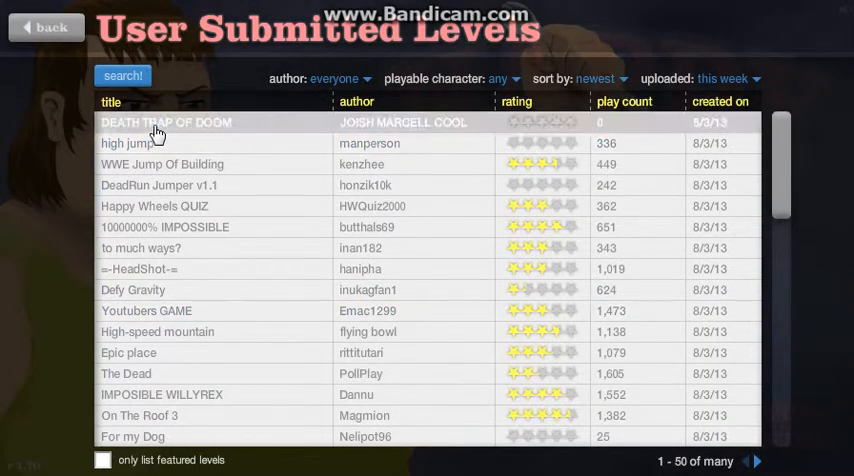
# Step: Start DEATH TRAP OF DOOM as the parent riding with two kids on bikes
pyautogui.click(166, 122)
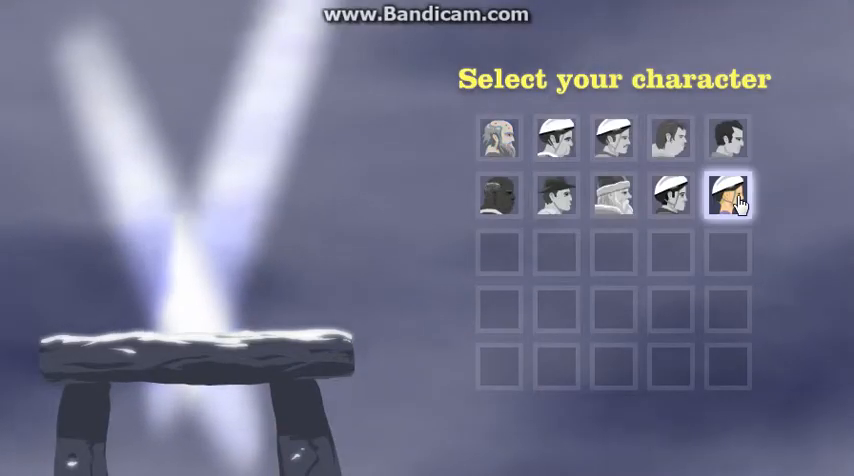
pyautogui.click(728, 196)
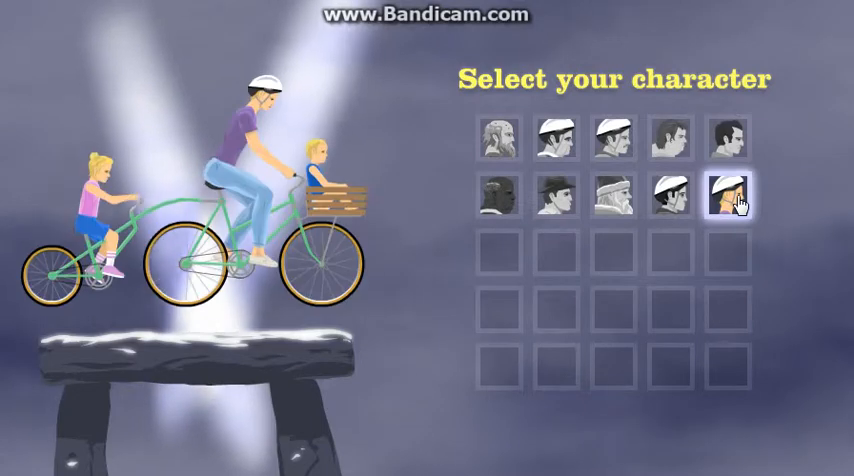
pyautogui.click(552, 140)
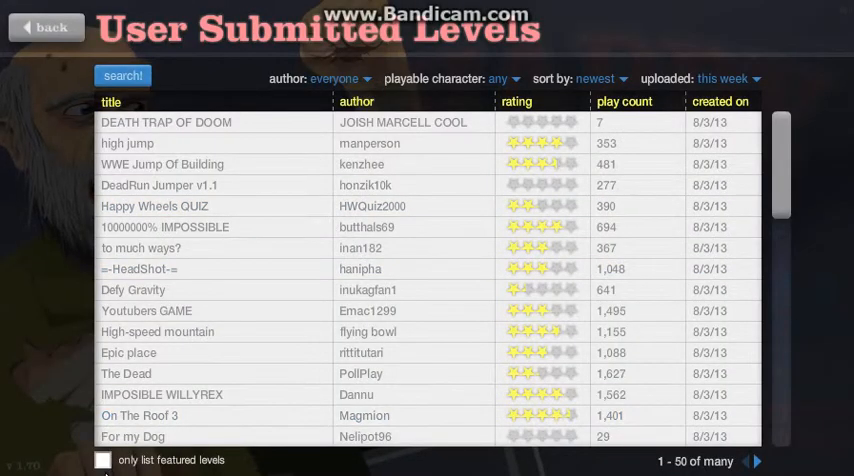
pyautogui.moveTo(578, 44)
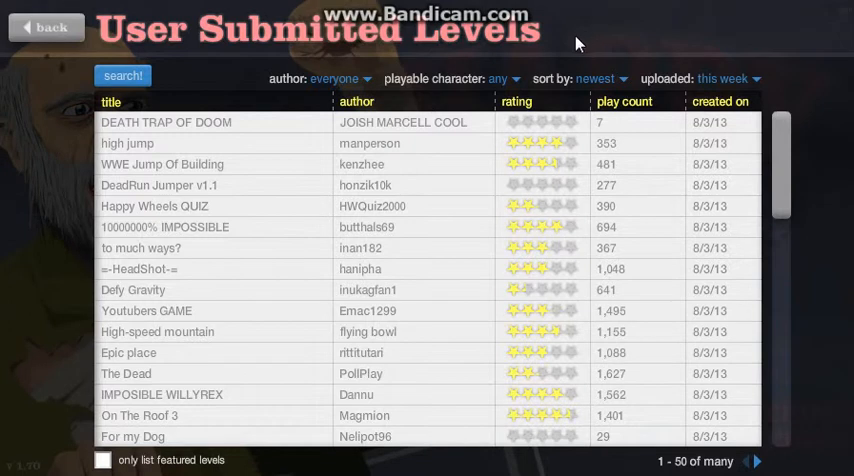
# Step: Sort the user-submitted level list by play count
pyautogui.click(596, 78)
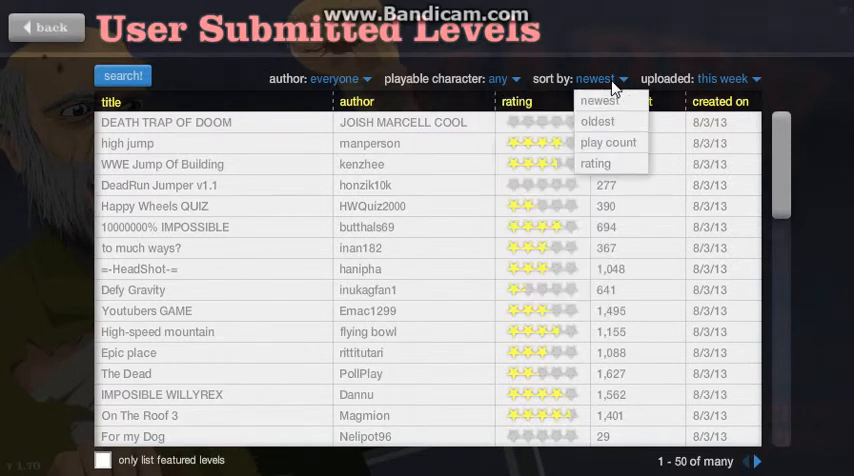
pyautogui.moveTo(602, 88)
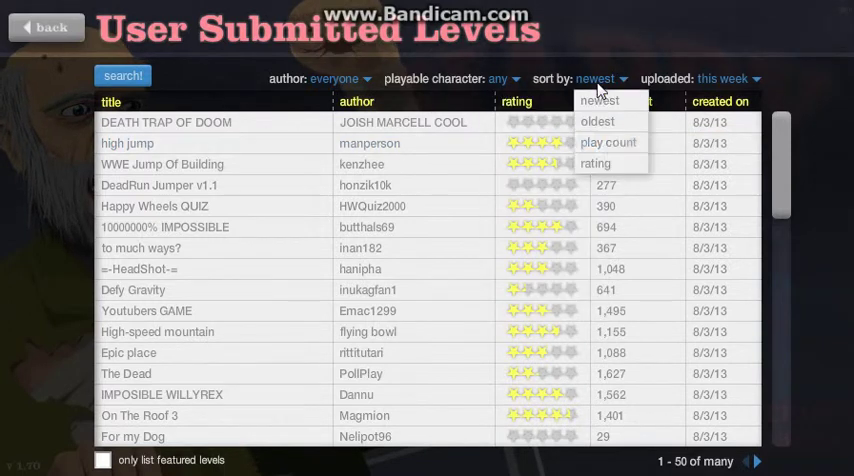
pyautogui.click(608, 142)
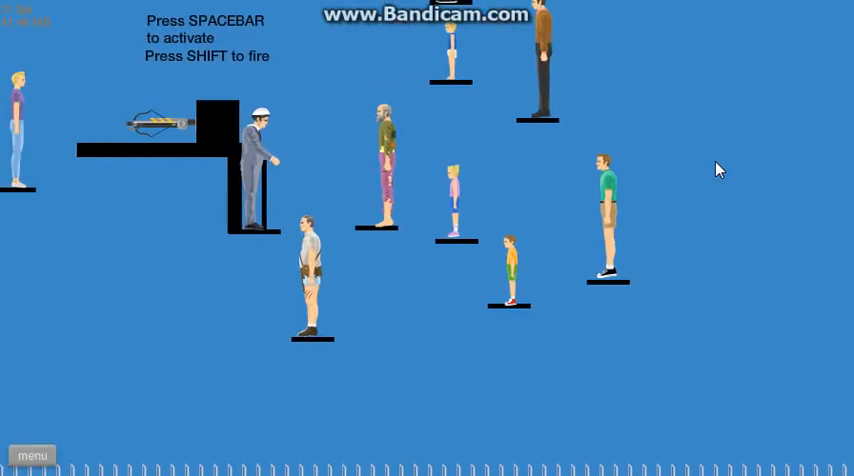
# Step: Activate the arrow gun with Spacebar to shoot the figures off their platforms
pyautogui.press('space')
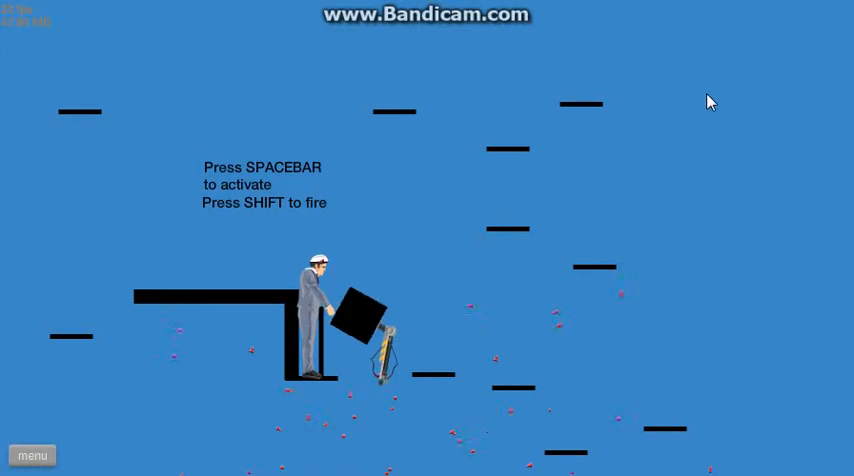
pyautogui.moveTo(76, 384)
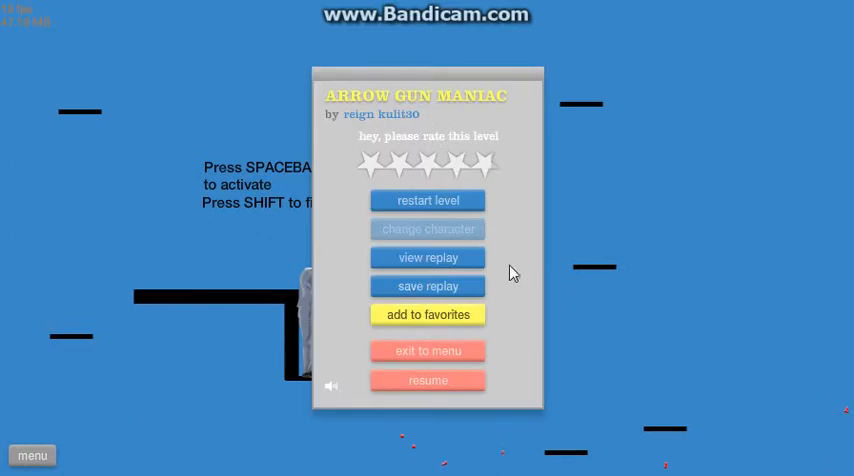
pyautogui.moveTo(428, 350)
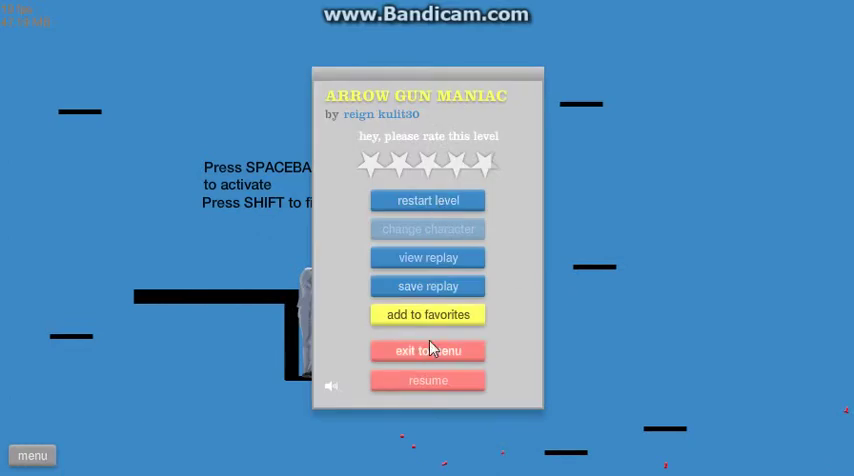
# Step: Exit ARROW GUN MANIAC to the menu and select Walking Mecha Mark 2
pyautogui.click(428, 350)
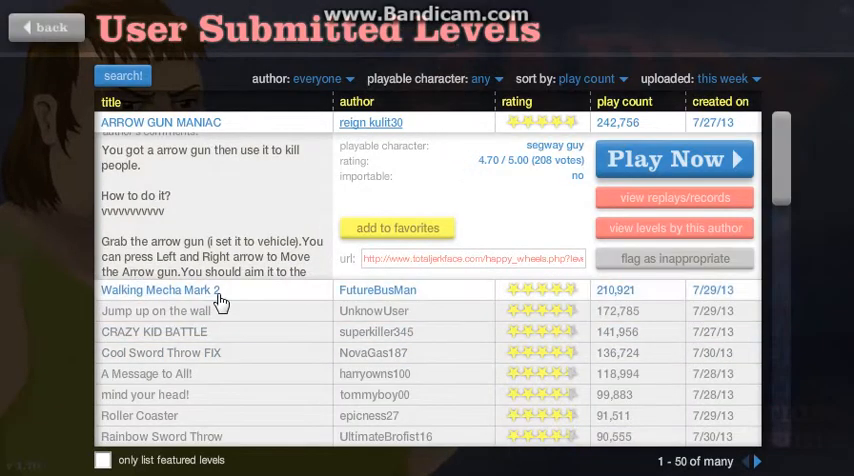
pyautogui.click(160, 290)
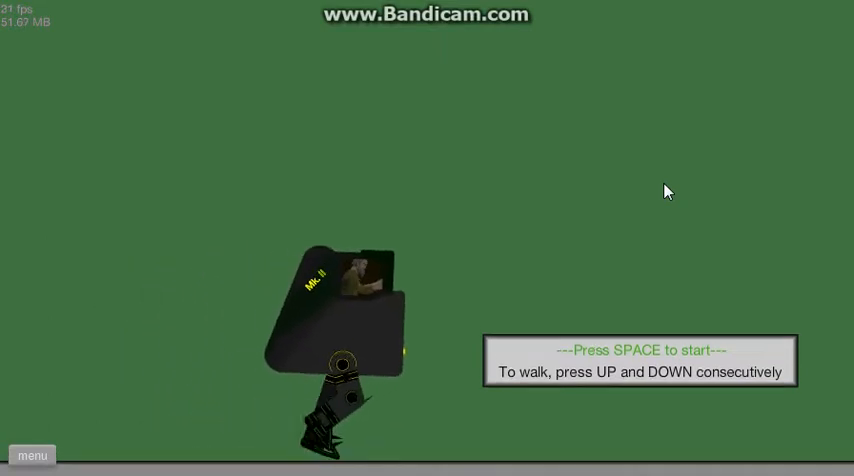
# Step: Start the walking mecha level and walk the mech forward past the distance markers
pyautogui.press('space')
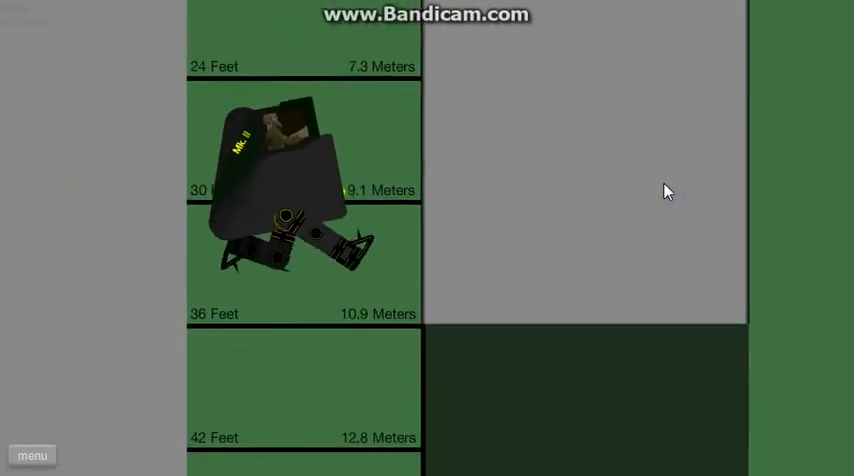
pyautogui.scroll(-3)
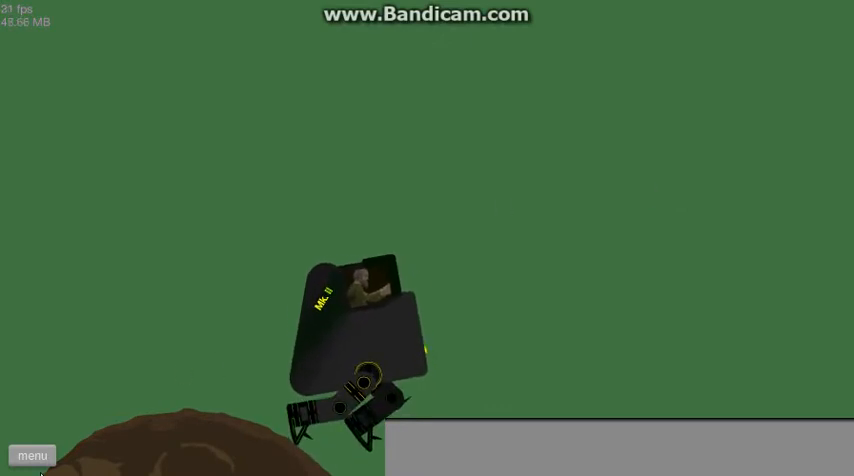
# Step: Leave the current level and start playing Jump up on the wall
pyautogui.click(32, 456)
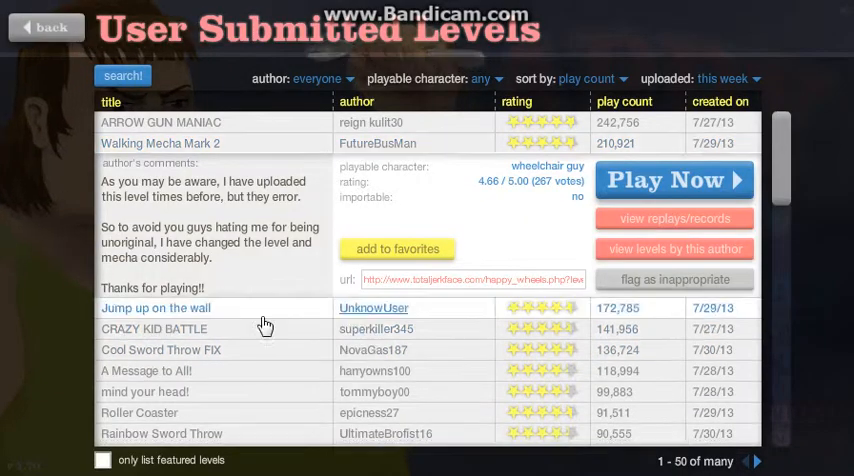
pyautogui.click(156, 308)
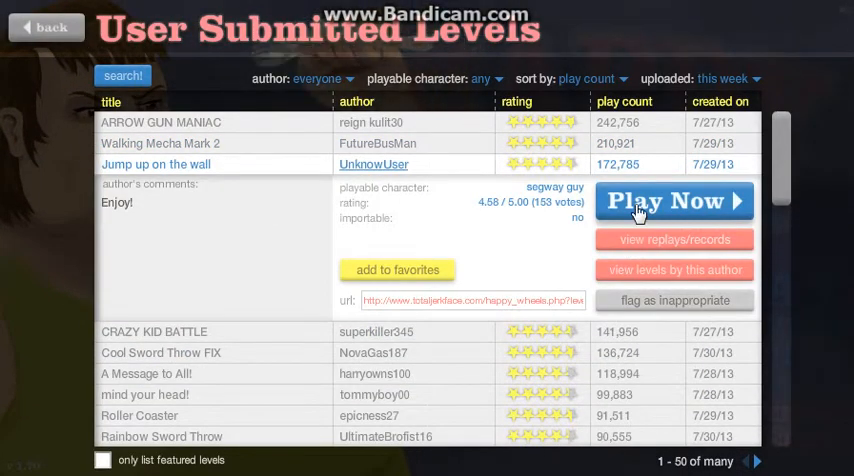
pyautogui.click(672, 200)
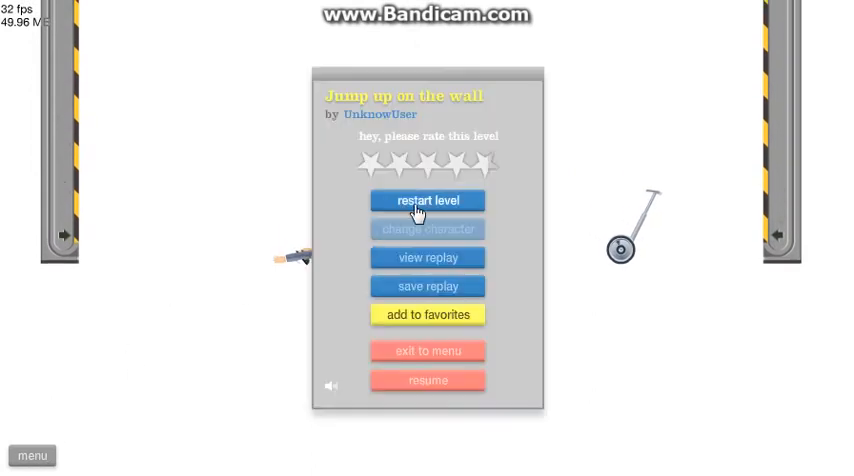
# Step: Restart once, win the level on the segway and exit back to the level list
pyautogui.click(428, 200)
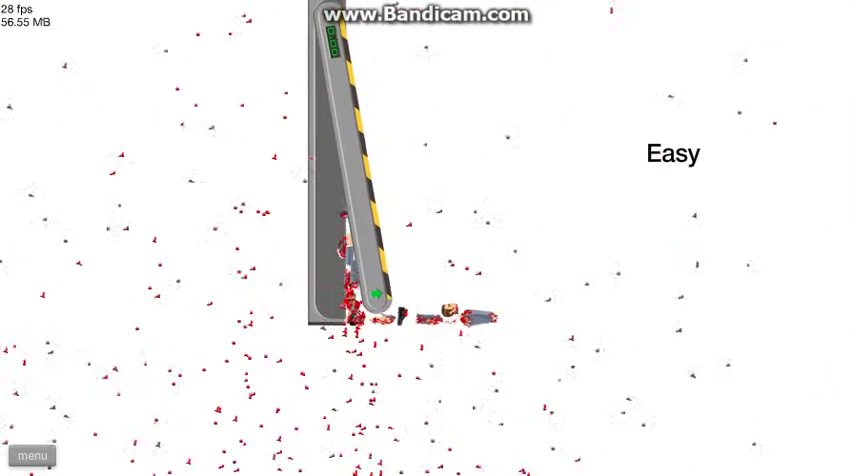
pyautogui.click(32, 456)
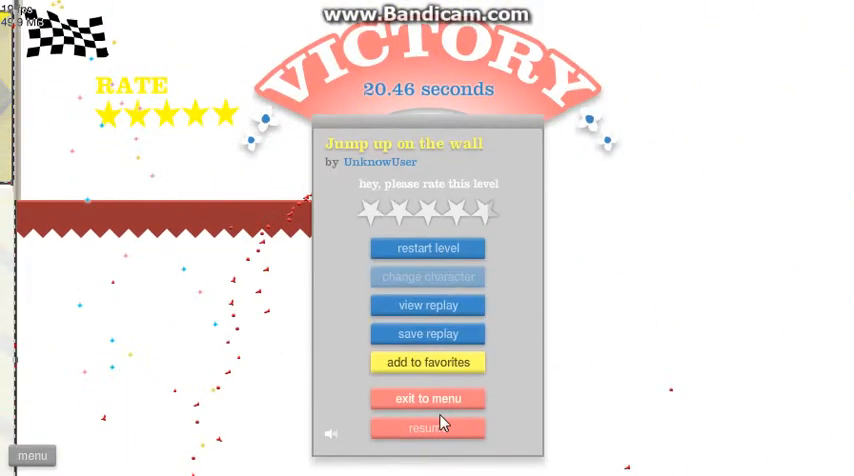
pyautogui.click(428, 398)
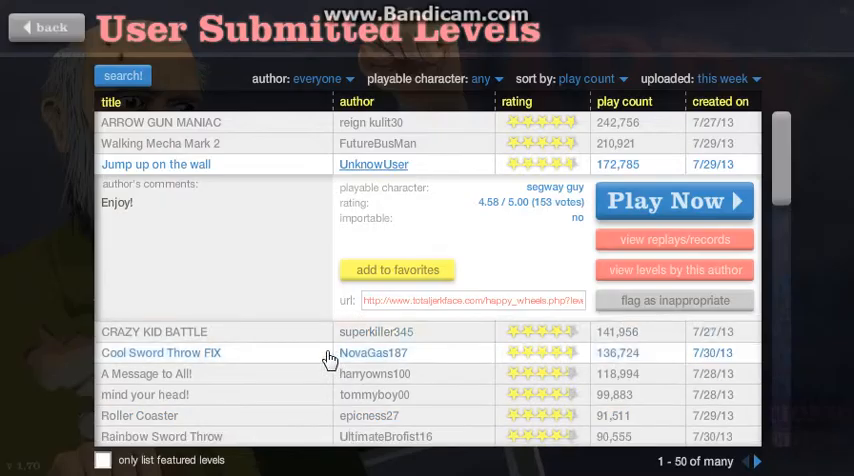
# Step: Collapse the current entry and expand CRAZY KID BATTLE, showing irresponsible dad as its character
pyautogui.click(156, 164)
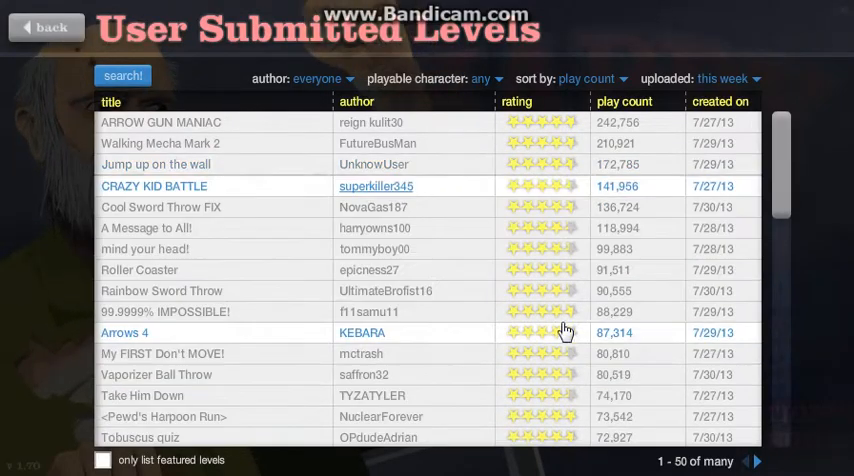
pyautogui.click(154, 186)
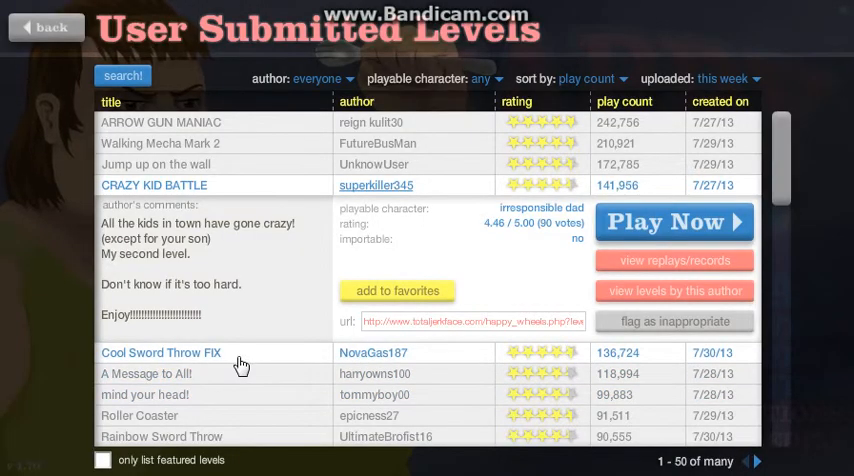
# Step: Expand Cool Sword Throw FIX, listing segway guy as its playable character
pyautogui.click(160, 352)
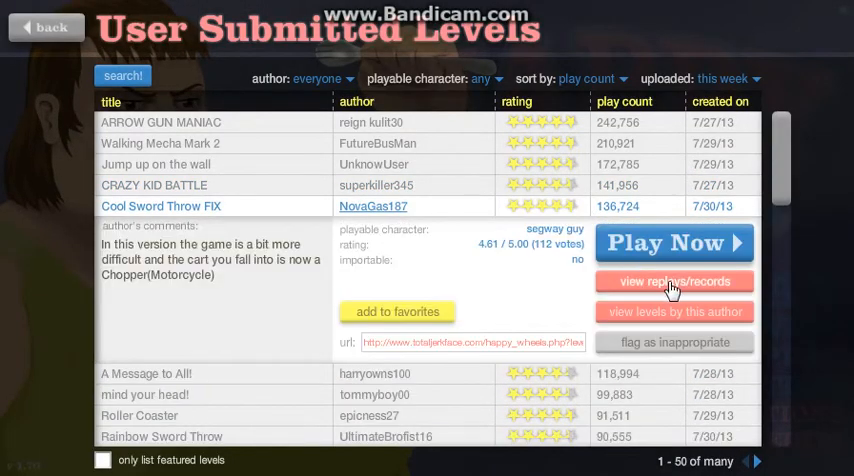
pyautogui.click(672, 242)
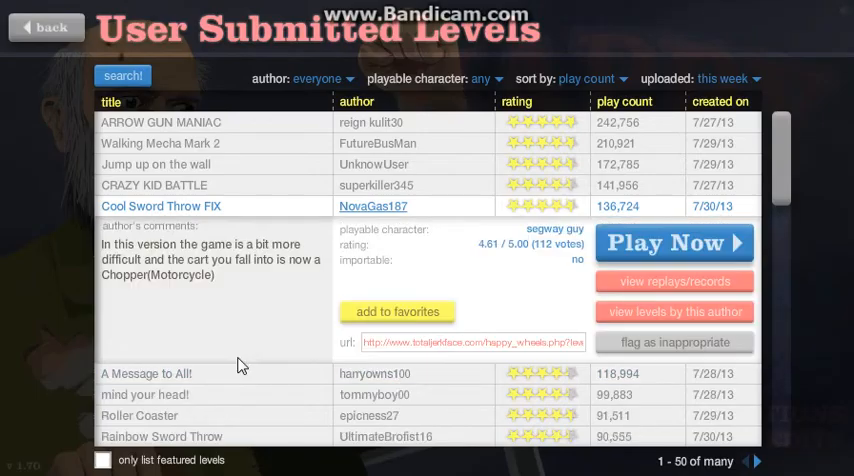
# Step: Play A Message to All! briefly, then exit back to the level list
pyautogui.click(146, 372)
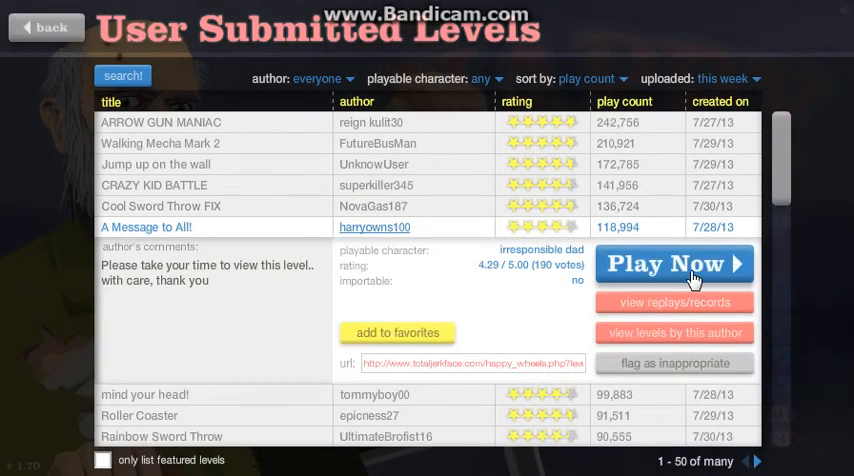
pyautogui.click(674, 264)
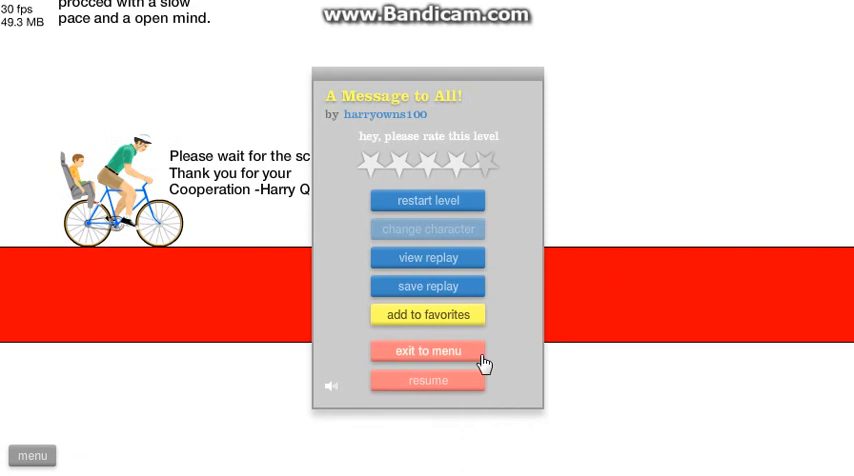
pyautogui.click(428, 352)
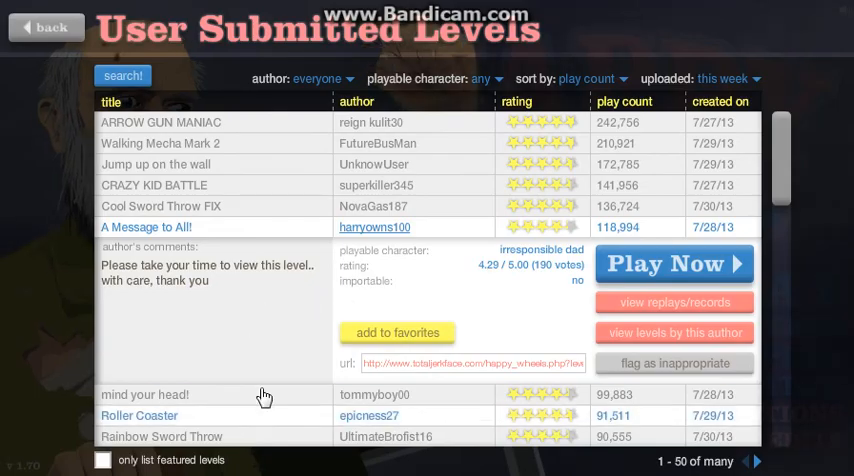